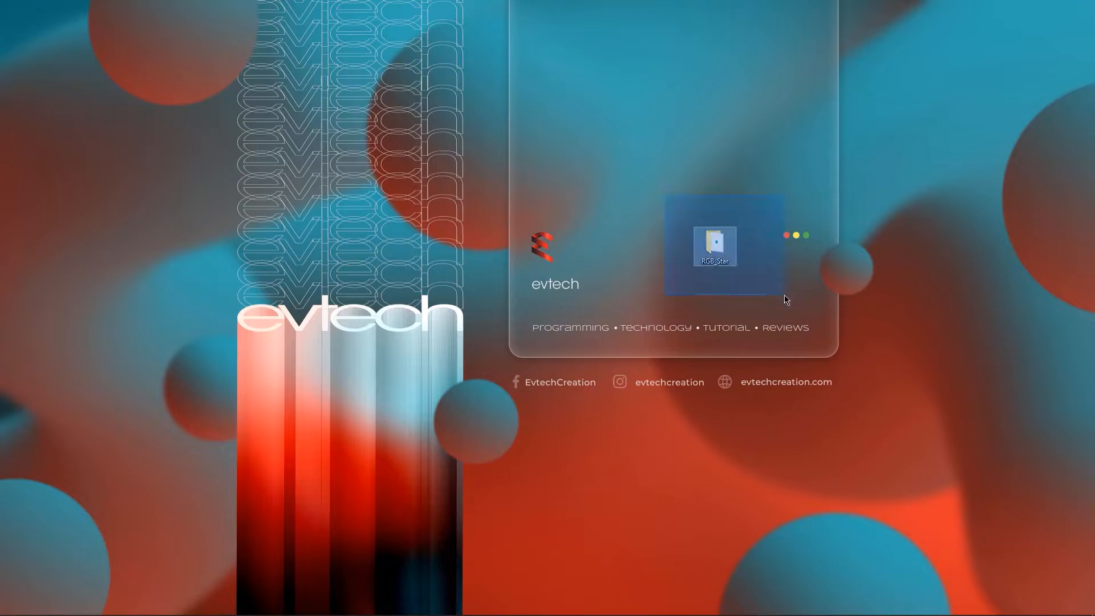
# - Open the RGB_Star folder on the desktop and launch RGB_Star.ino in Arduino IDE
pyautogui.click(611, 225)
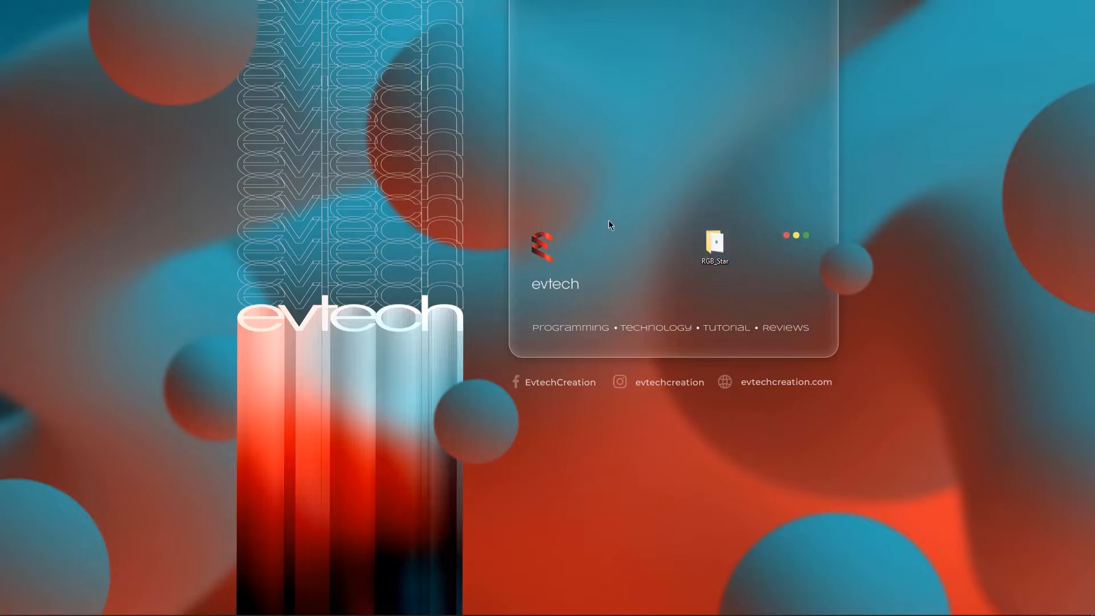
pyautogui.doubleClick(715, 243)
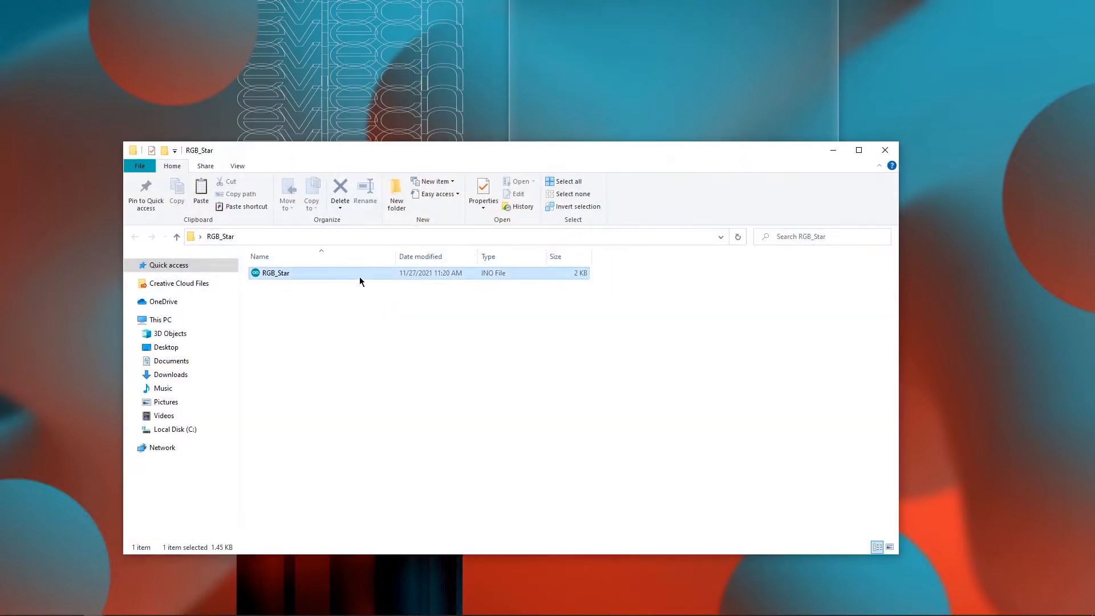
pyautogui.doubleClick(275, 273)
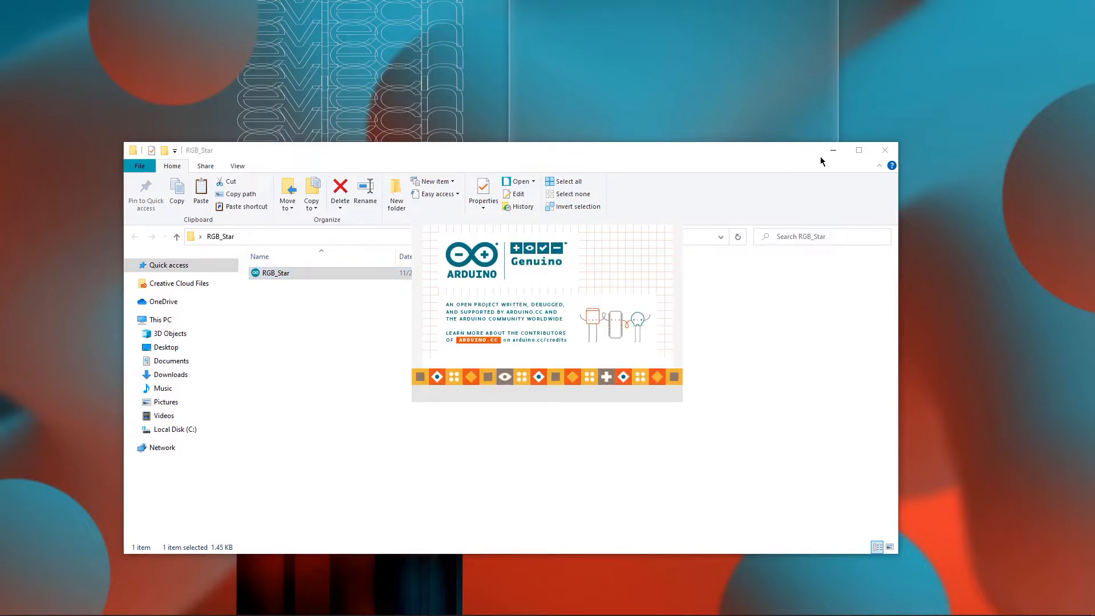
pyautogui.doubleClick(276, 273)
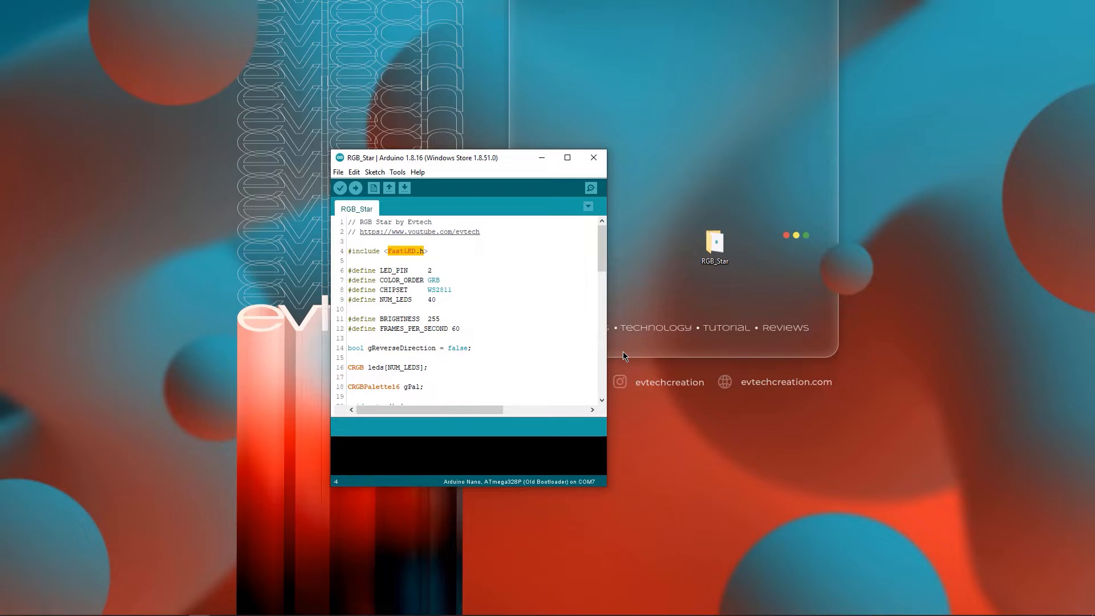
pyautogui.moveTo(426, 270)
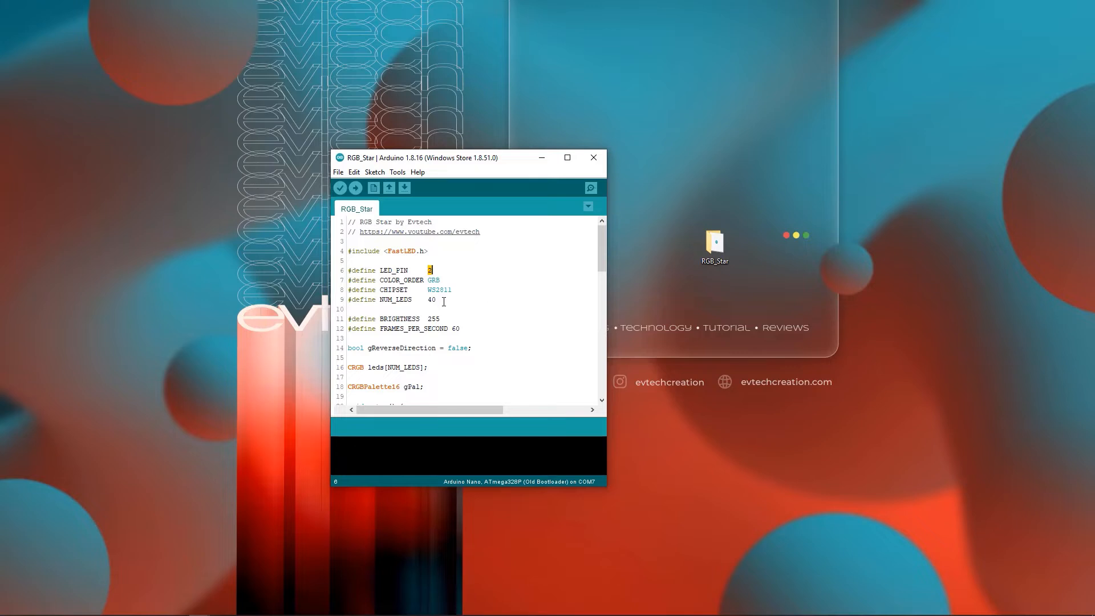
pyautogui.click(426, 300)
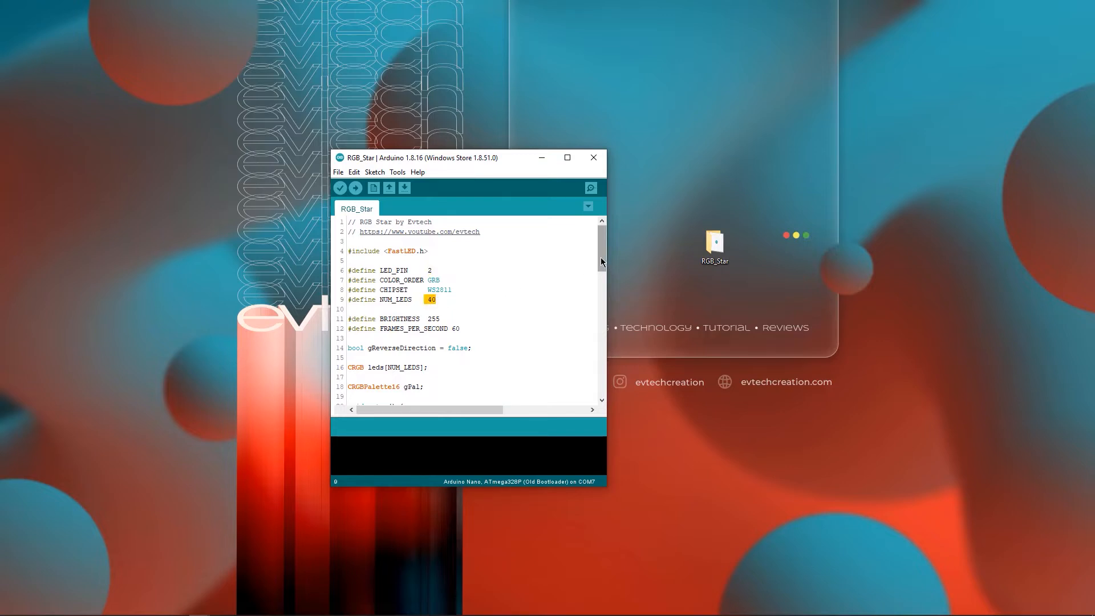
pyautogui.scroll(-3)
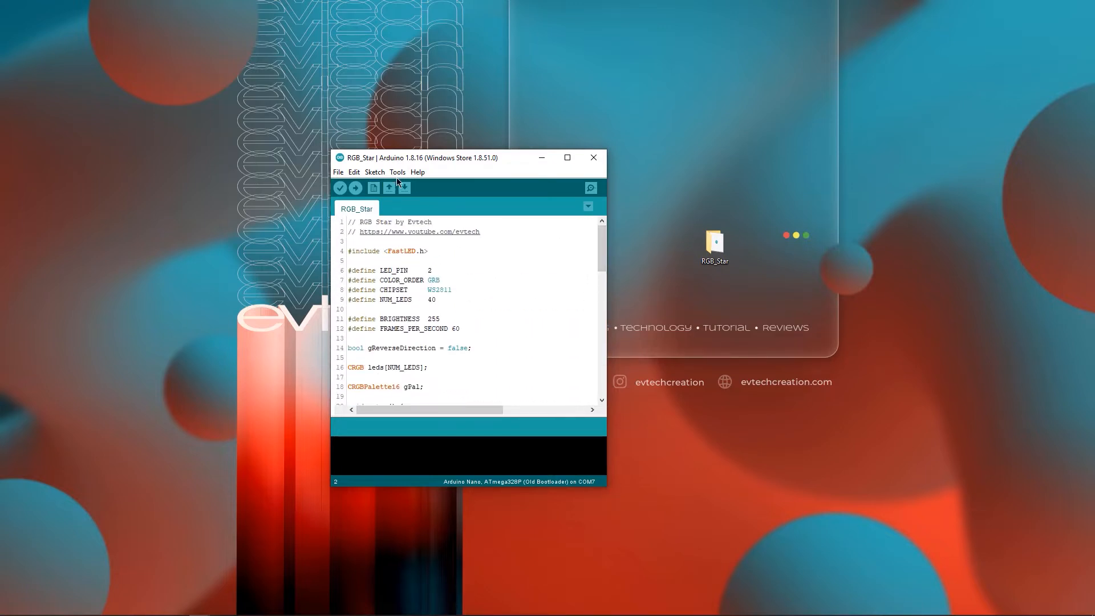
# - Select COM7 as the port under Tools, then upload the RGB_Star sketch to the Nano
pyautogui.click(397, 172)
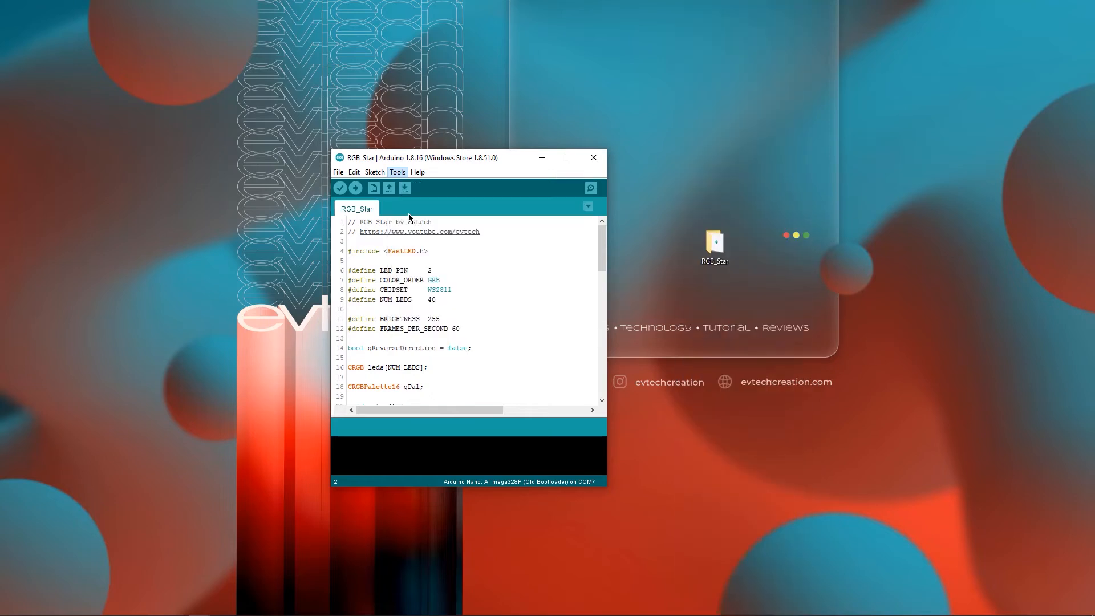
pyautogui.click(397, 172)
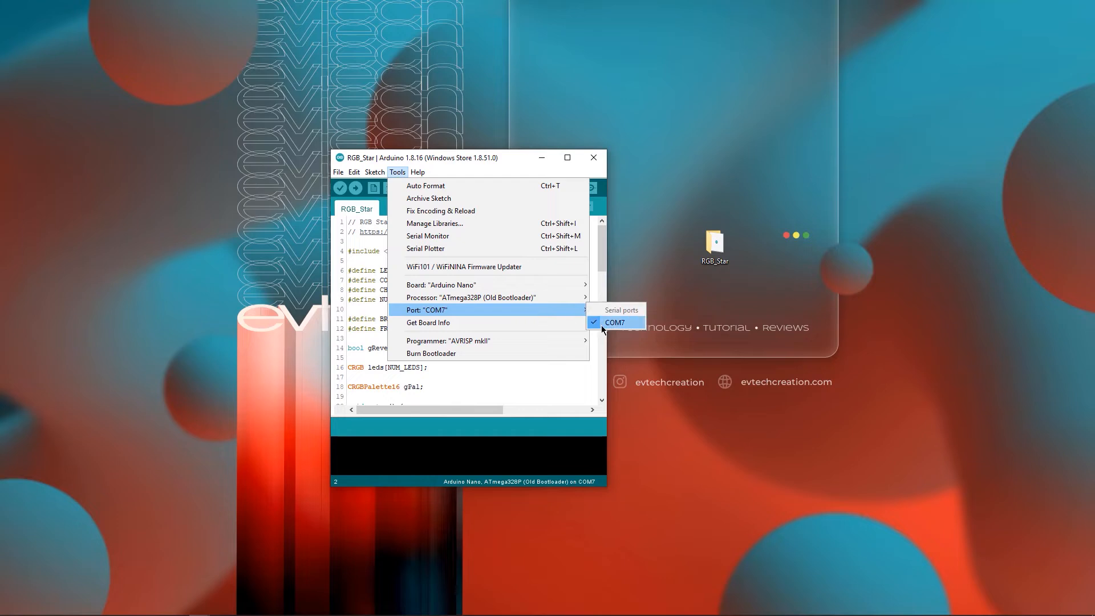
pyautogui.click(614, 322)
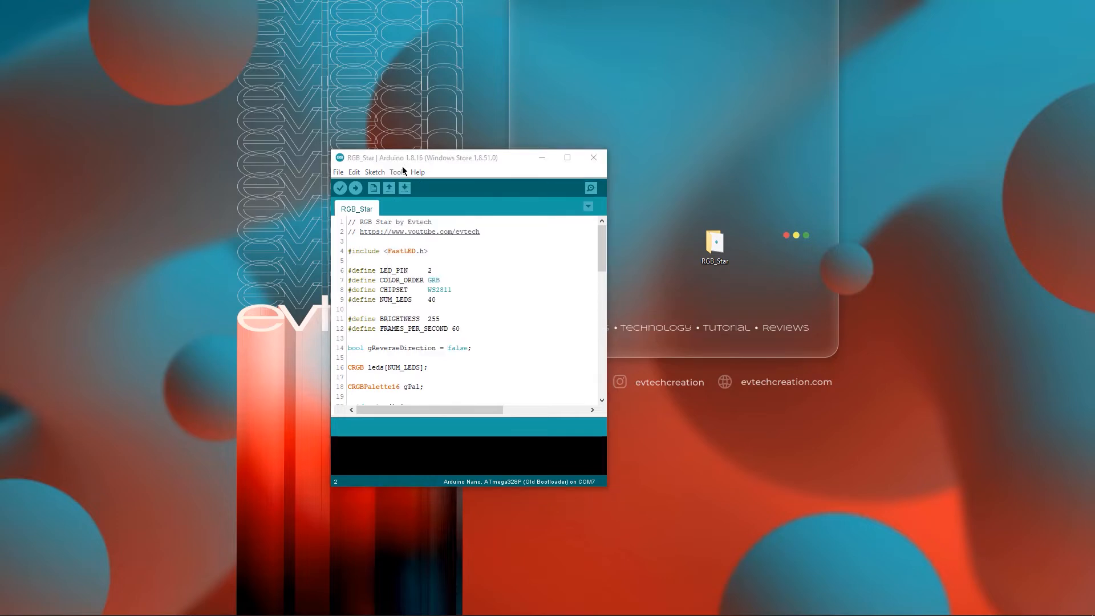
pyautogui.click(355, 187)
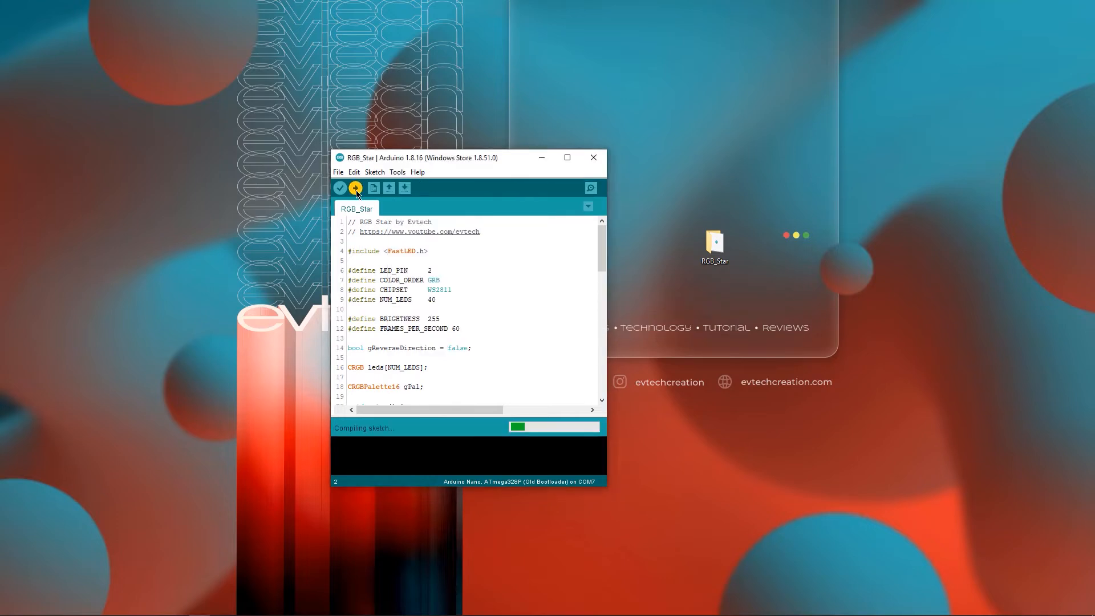